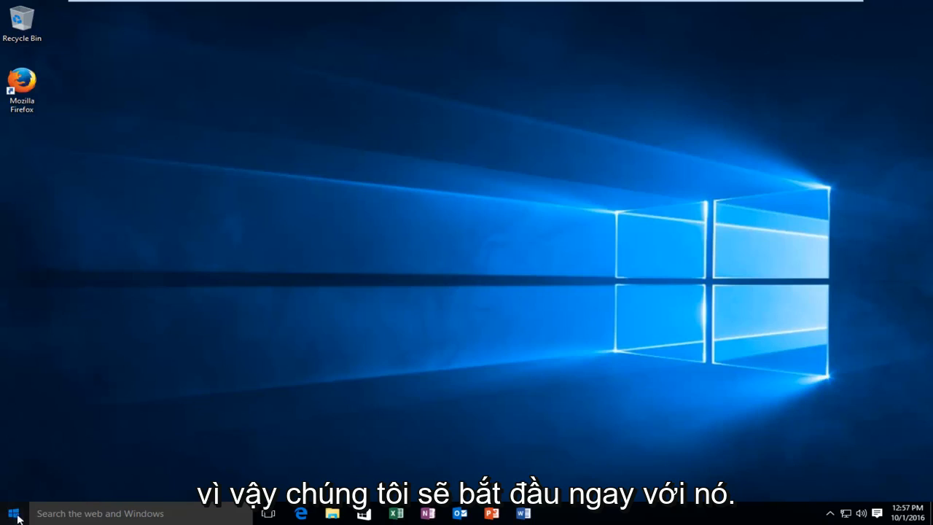
Step: Search the Start menu for 'this pc' to surface the This PC app
left_click(12, 513)
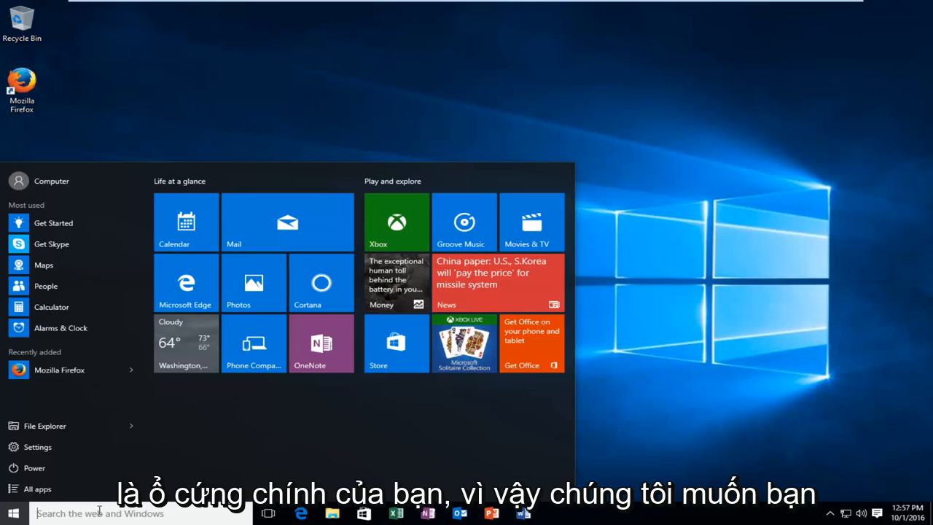
type("this pc")
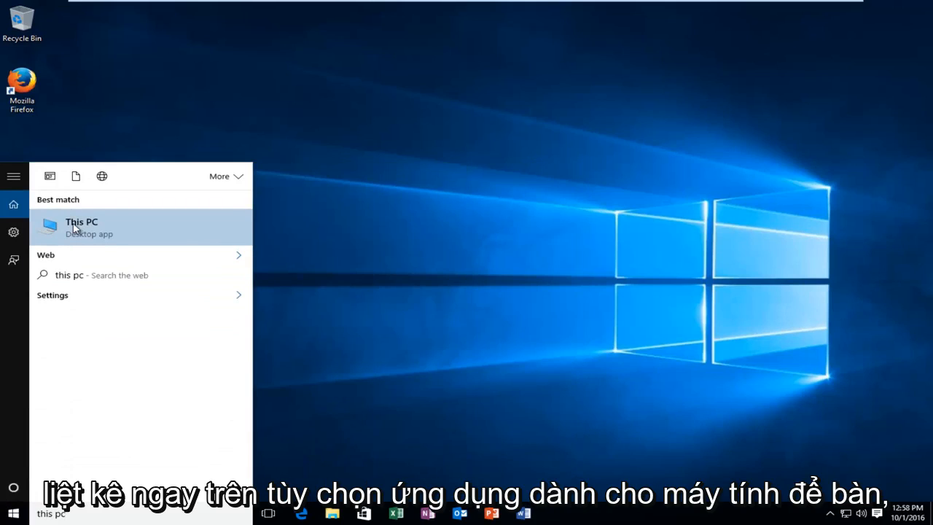
Step: In This PC select Local Disk (C:) and show its Drive Tools Manage options
left_click(82, 228)
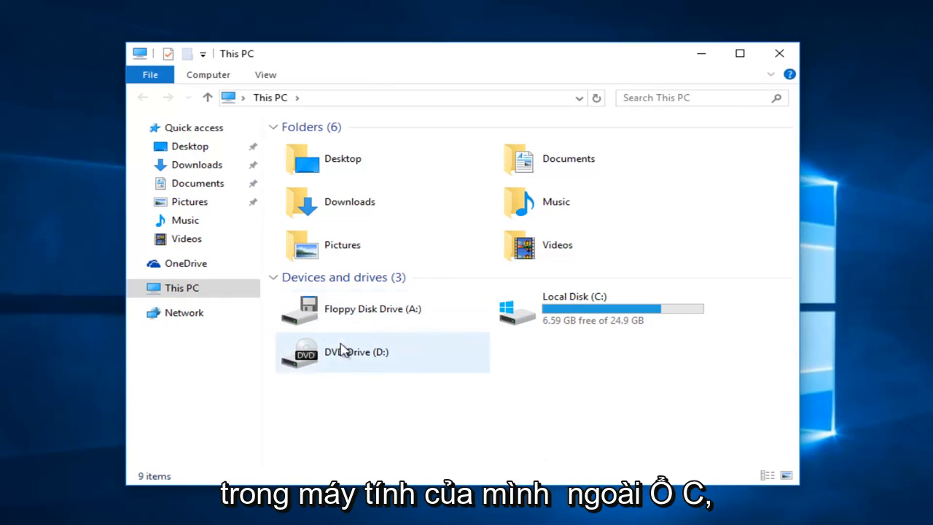
mouse_move(376, 335)
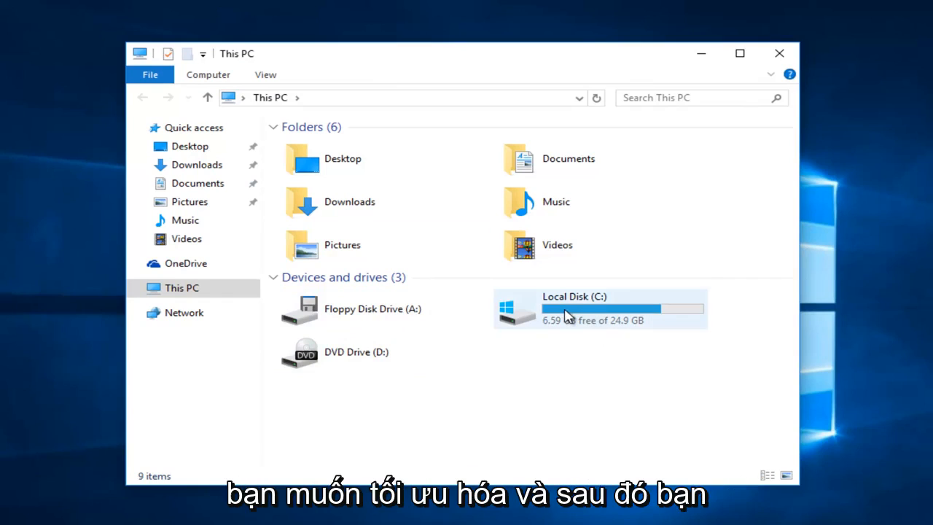
left_click(601, 309)
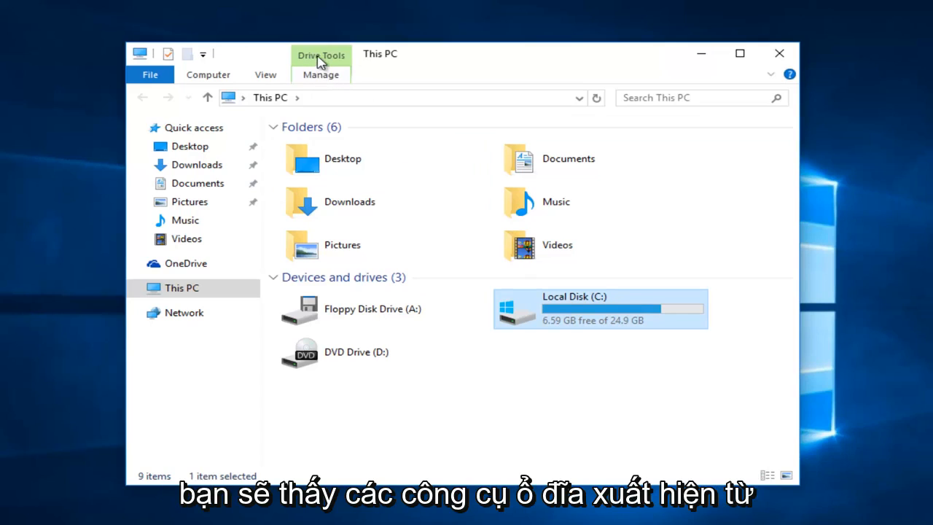
mouse_move(324, 76)
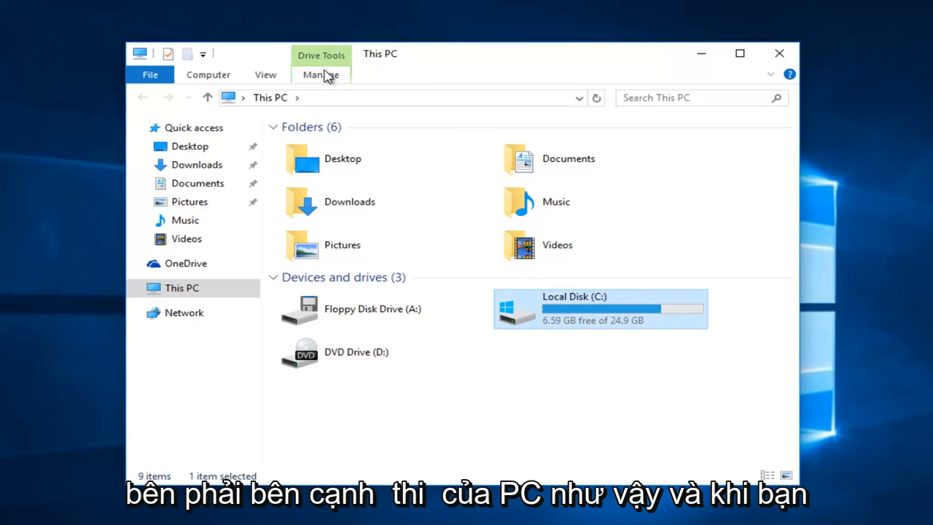
left_click(321, 74)
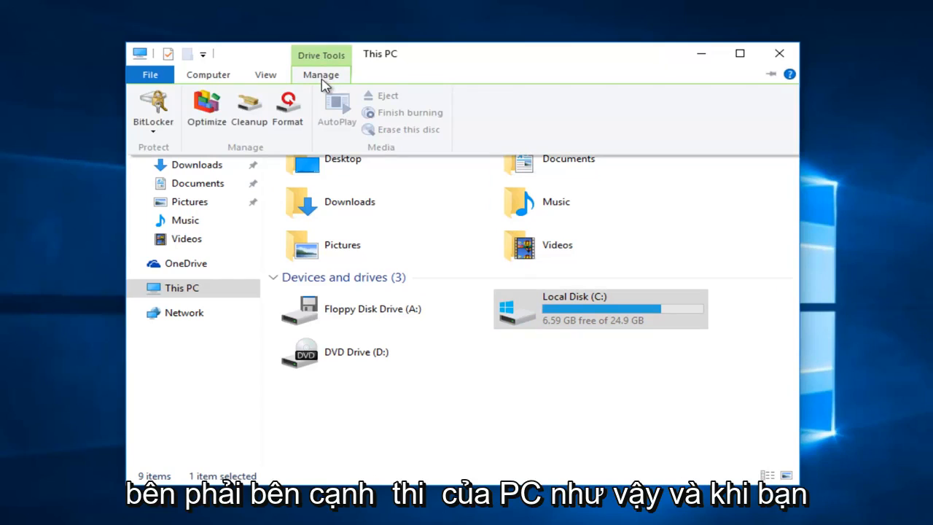
mouse_move(207, 110)
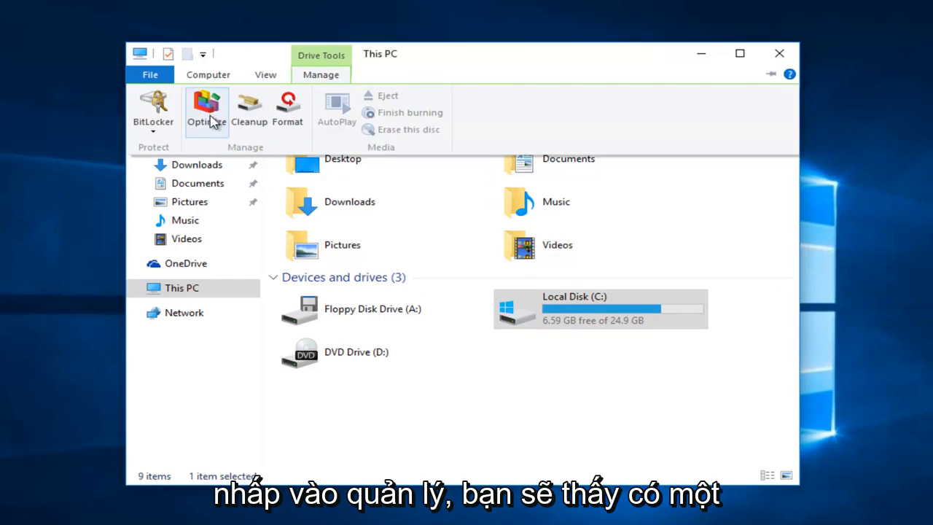
mouse_move(207, 109)
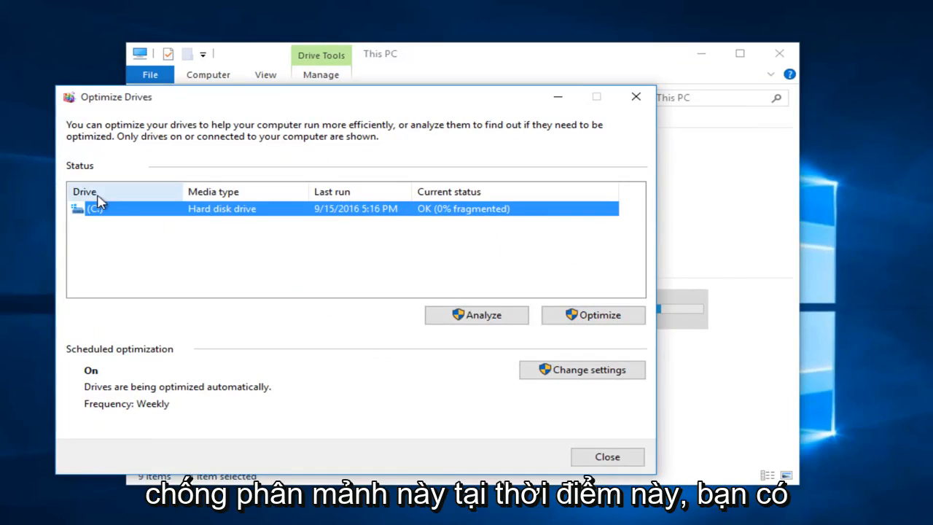
mouse_move(433, 210)
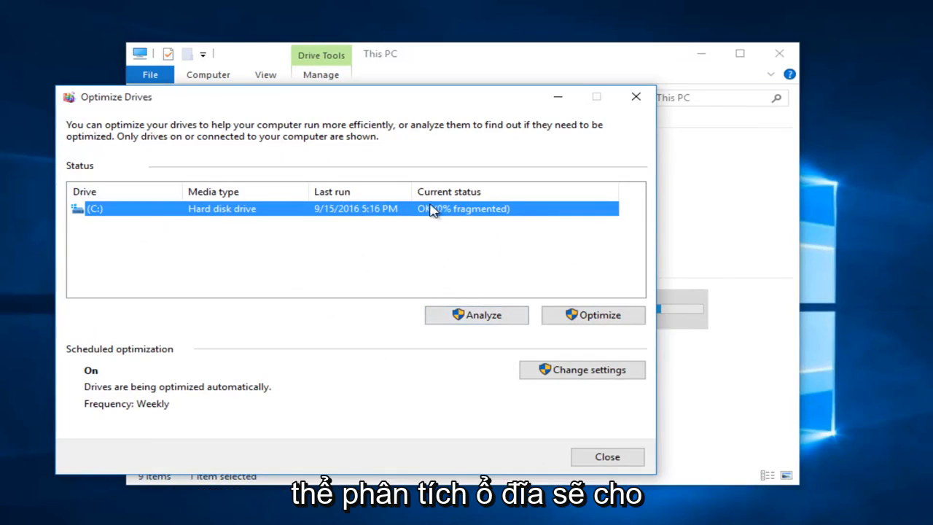
mouse_move(459, 219)
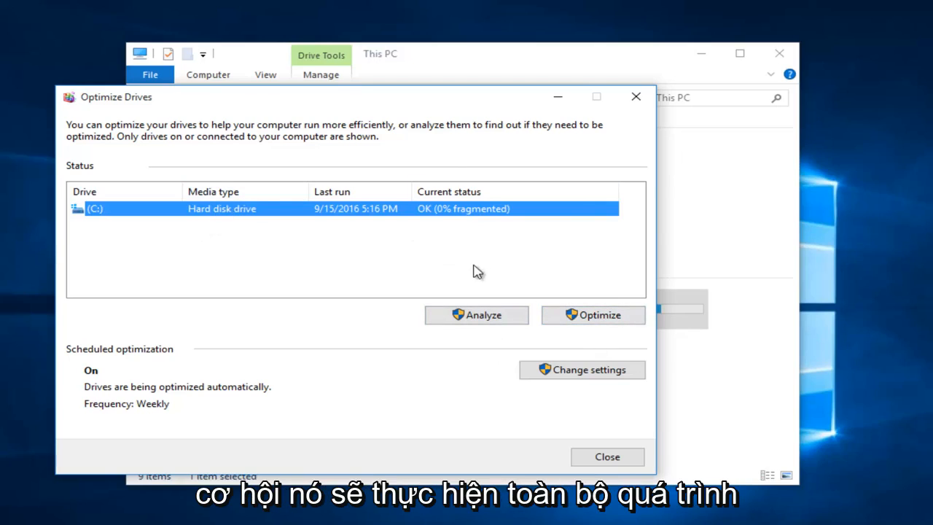
mouse_move(350, 323)
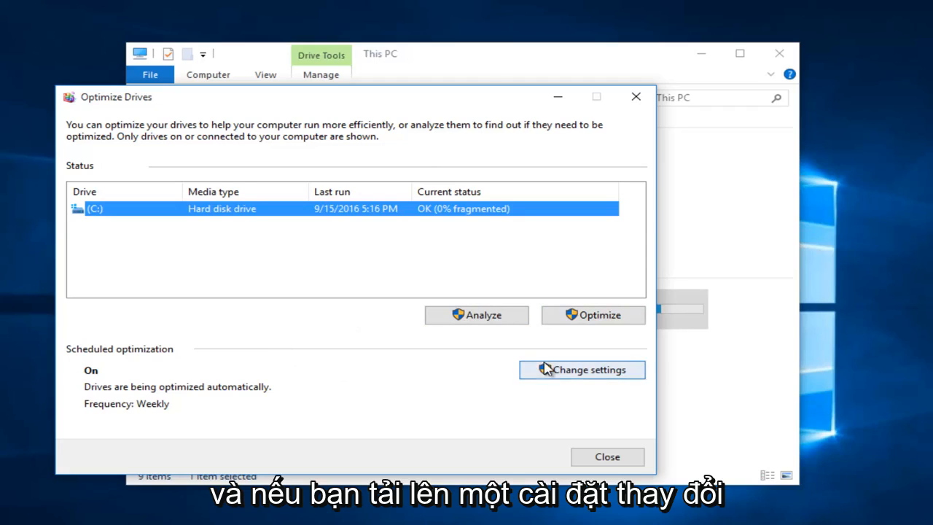
Step: Request to change drive C:'s scheduled optimization settings
left_click(633, 96)
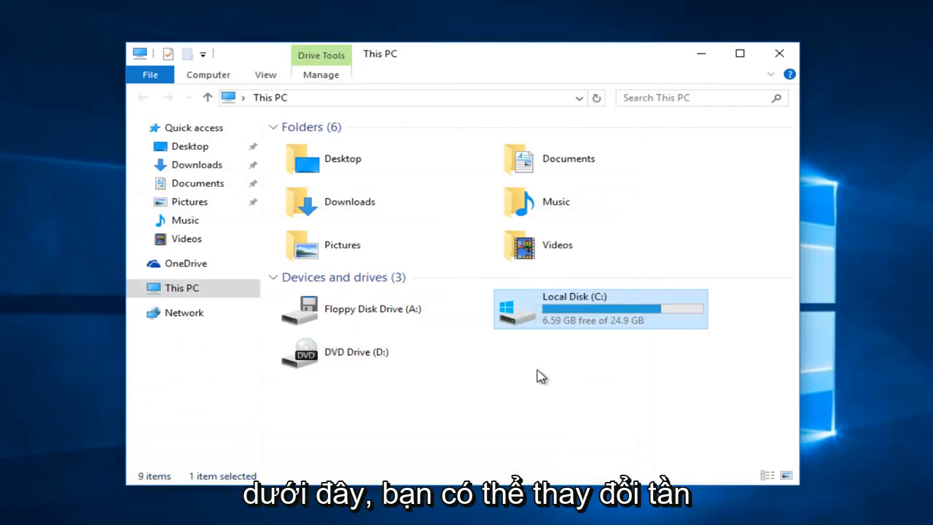
Step: Keep the optimization schedule on Weekly with missed-run notifications on, then reopen it
left_click(582, 370)
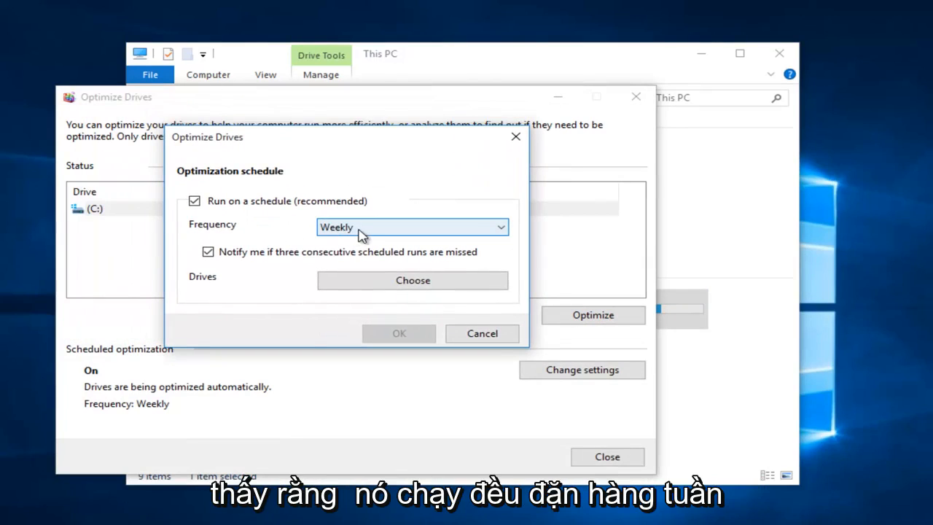
left_click(411, 228)
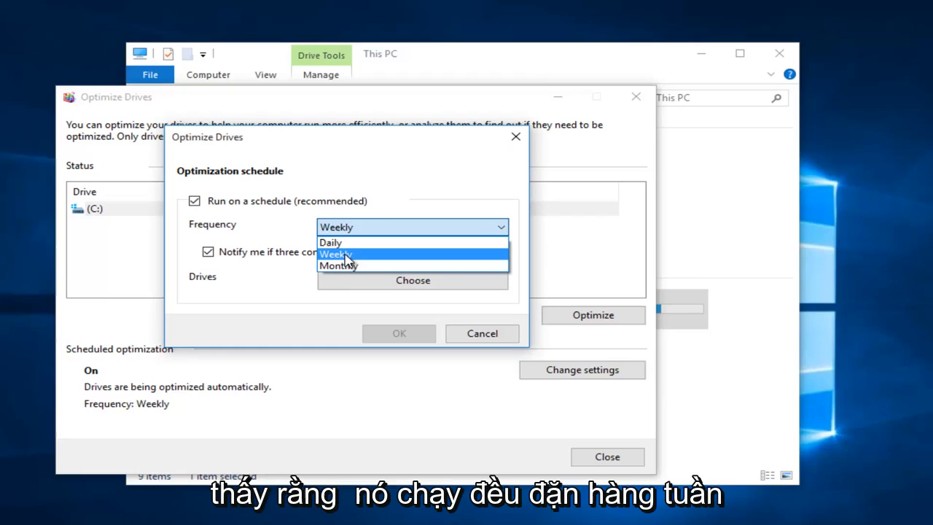
left_click(335, 253)
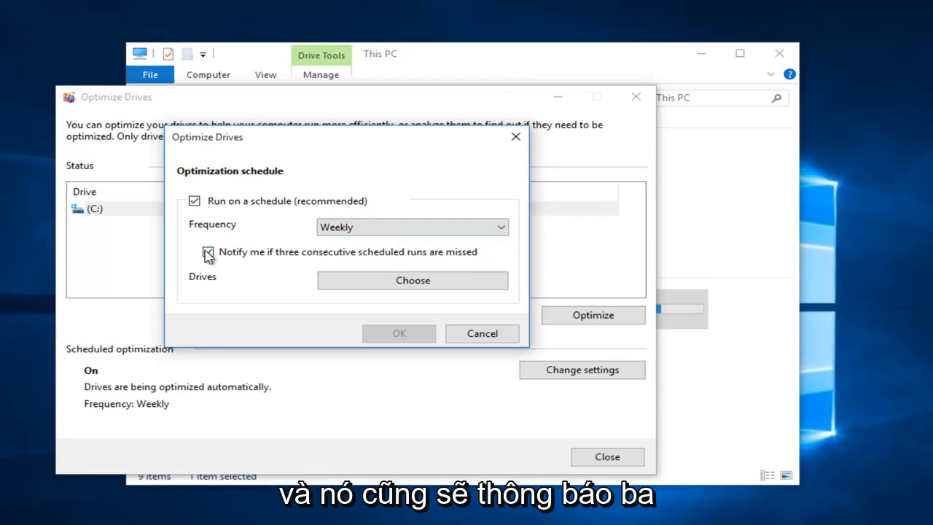
left_click(207, 251)
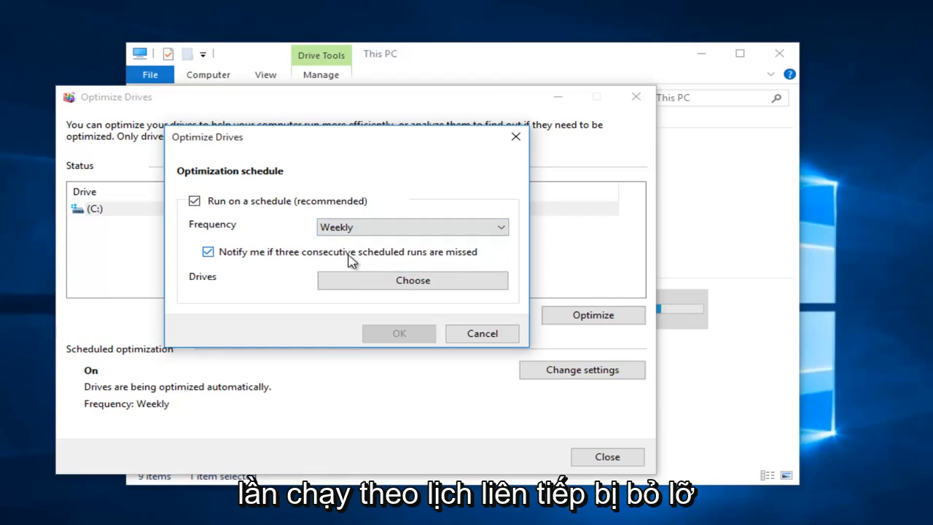
left_click(516, 137)
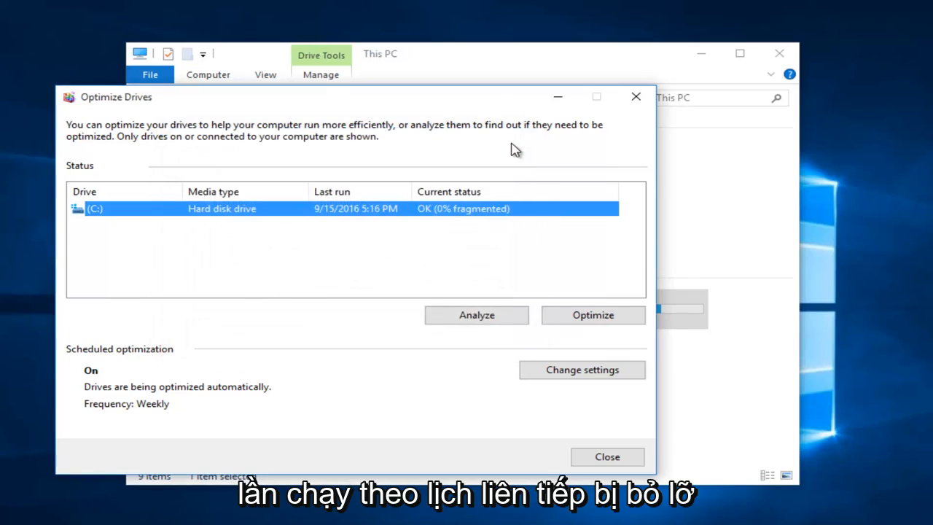
left_click(582, 370)
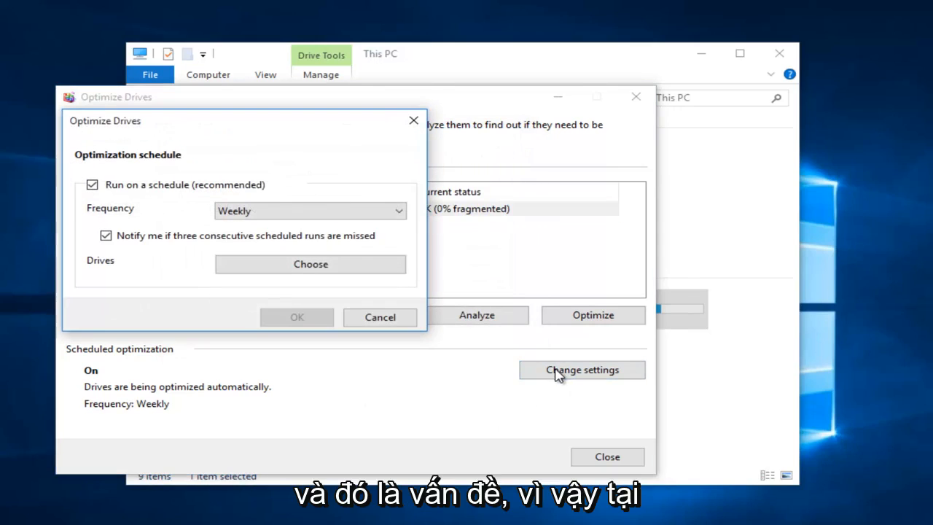